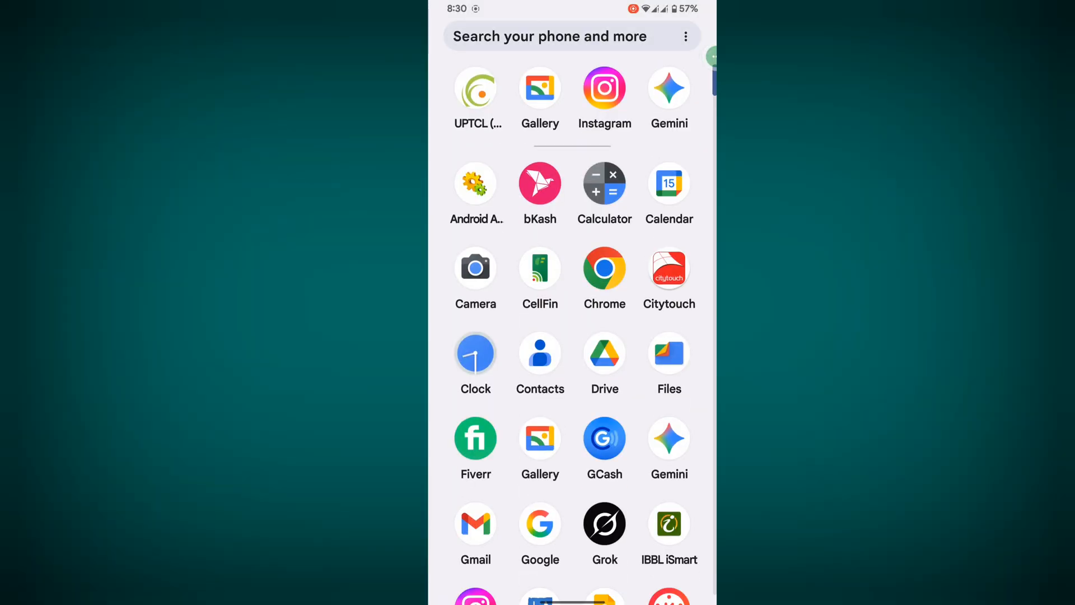
- Close the app drawer and return to the launcher home screen
{"action": "left_click", "coordinate": [475, 88]}
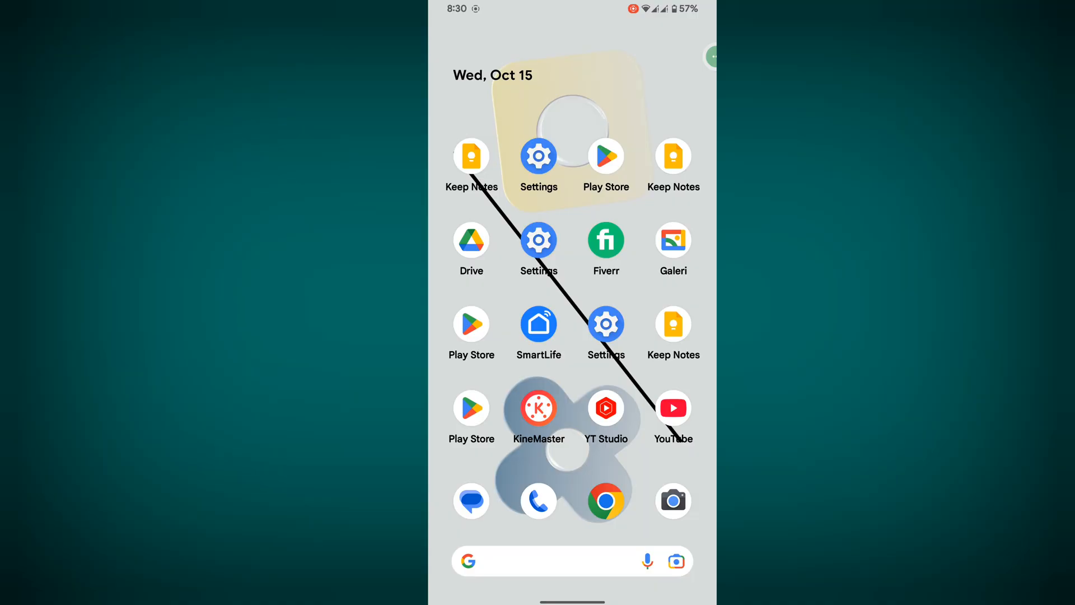
- Search Play Store for the UPTCL app and start its update
{"action": "left_click", "coordinate": [606, 155]}
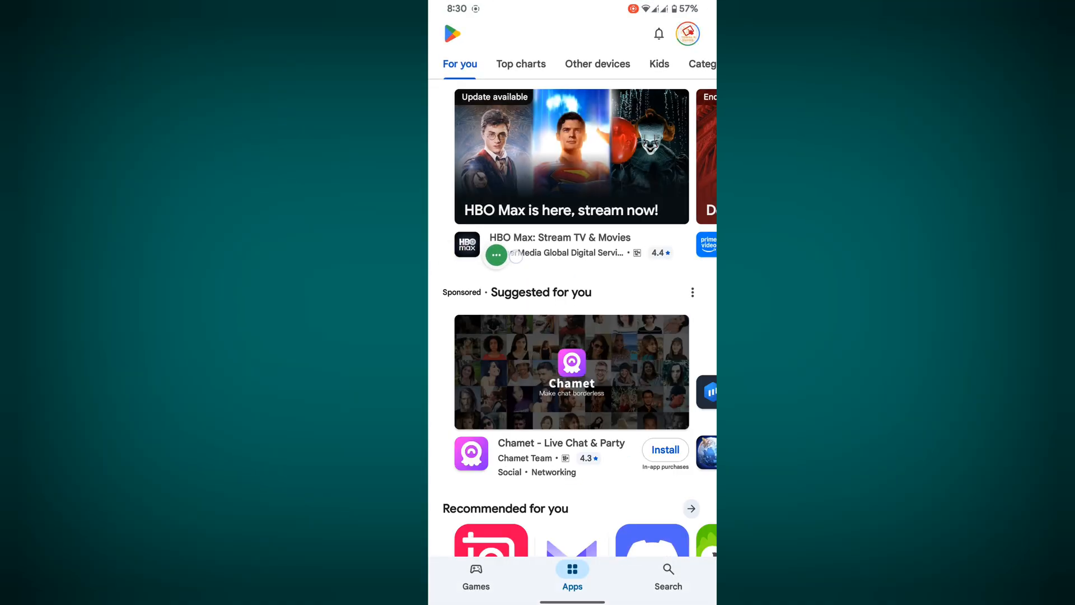
{"action": "left_click", "coordinate": [666, 576]}
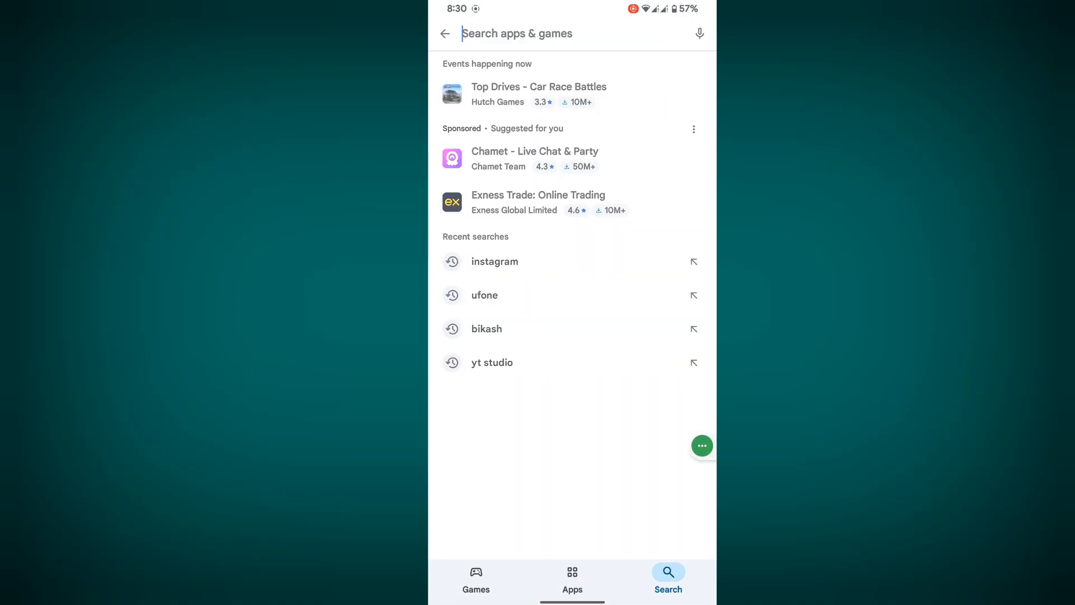
{"action": "type", "text": "uptcl app"}
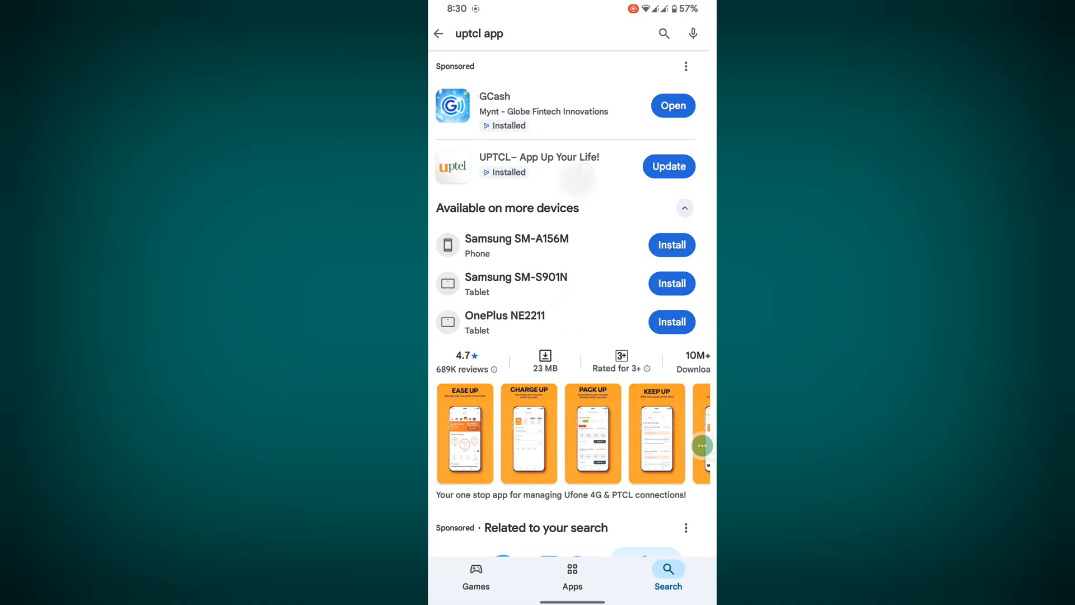
{"action": "left_click", "coordinate": [539, 163]}
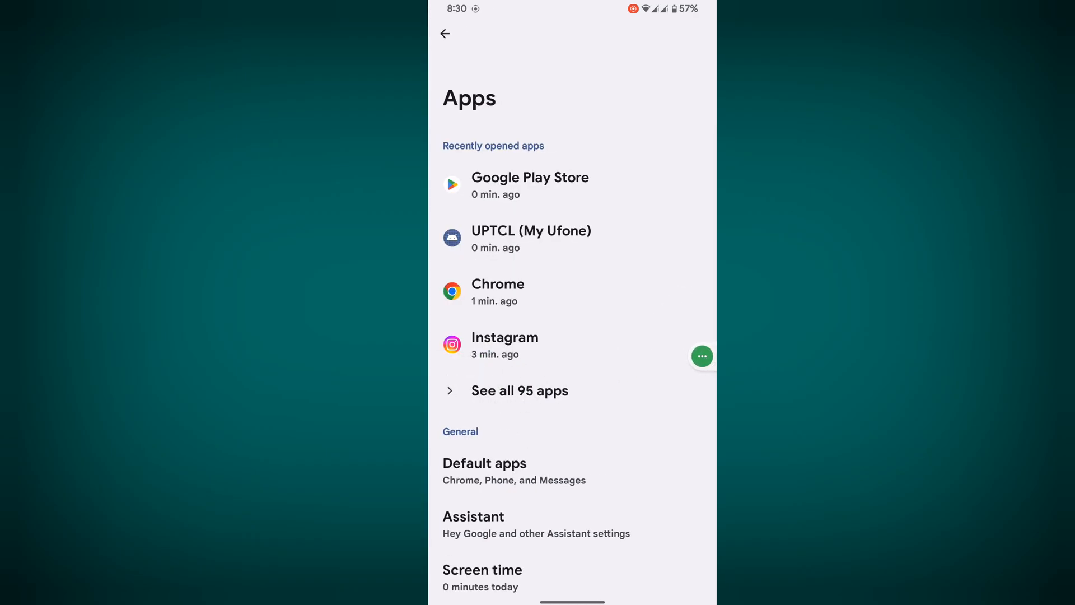
- Search the full installed-apps list for 'upt' and show UPTCL (My Ufone) app info
{"action": "left_click", "coordinate": [519, 390]}
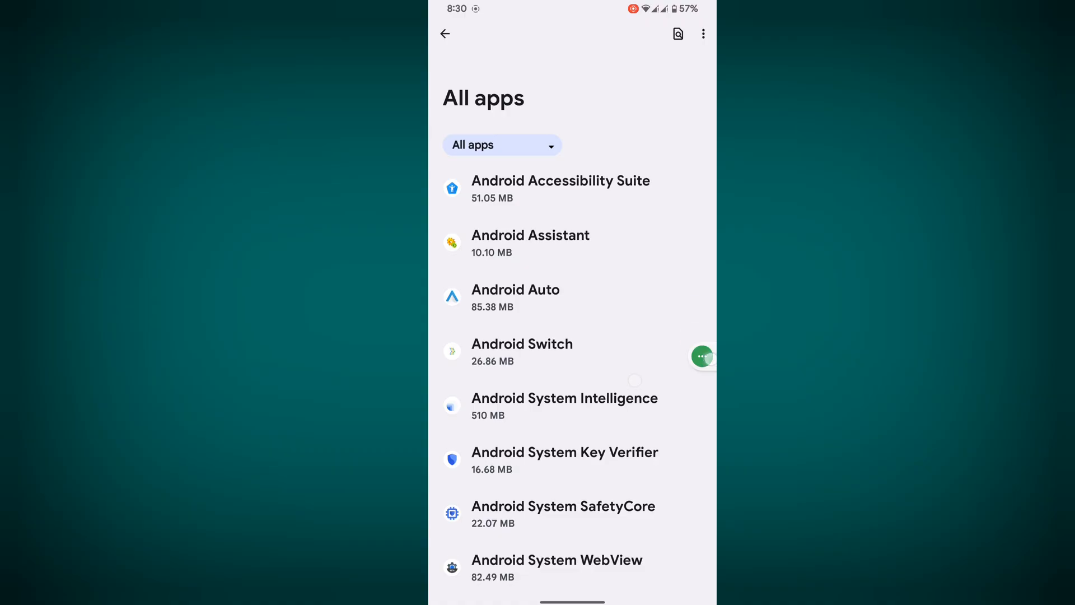
{"action": "left_click", "coordinate": [678, 33]}
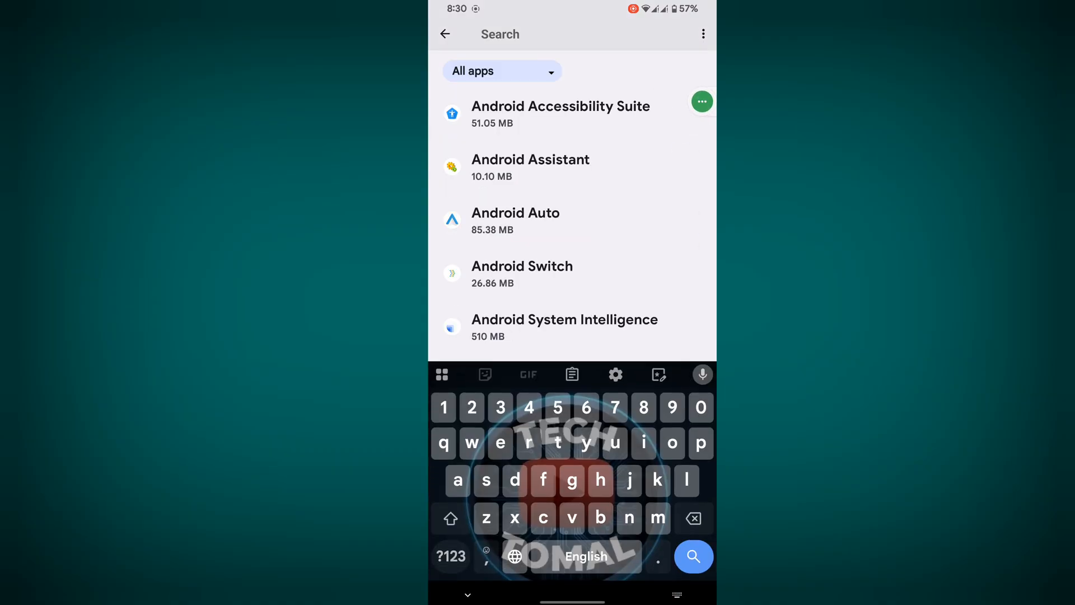
{"action": "type", "text": "upt"}
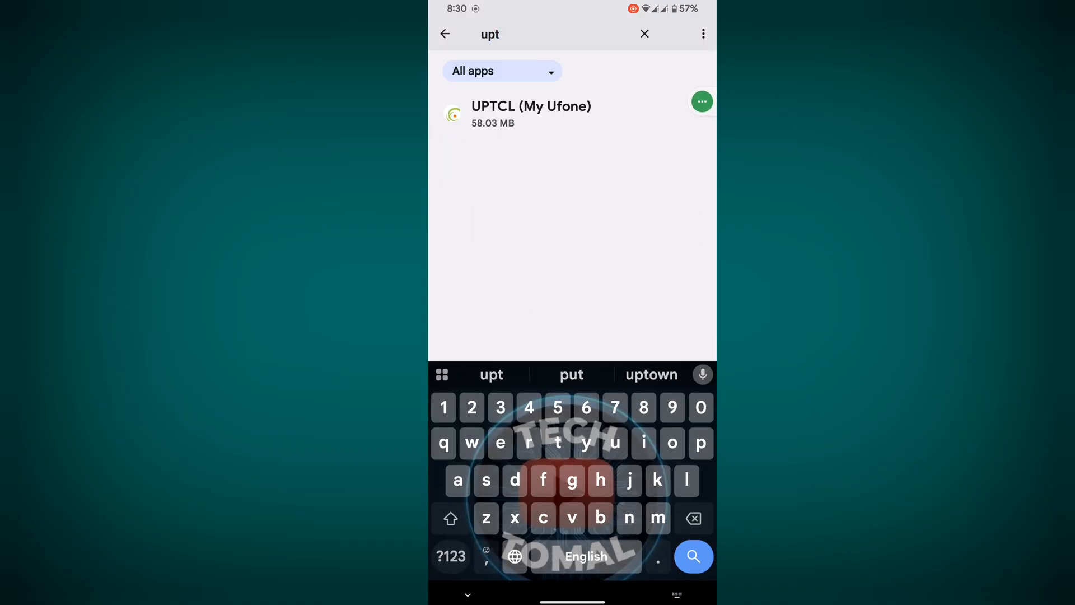
{"action": "left_click", "coordinate": [532, 113]}
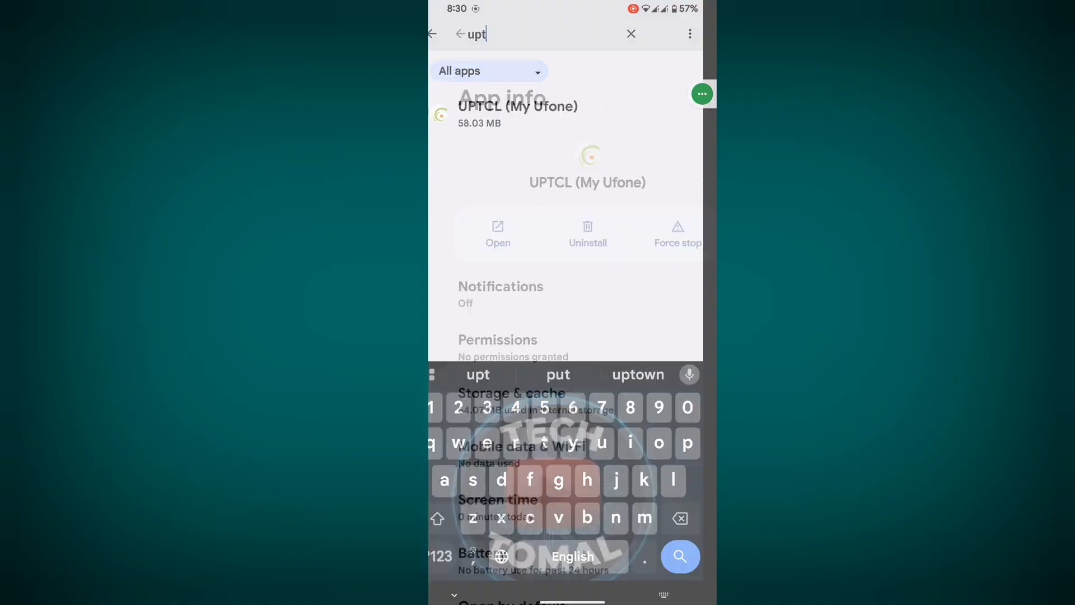
{"action": "left_click", "coordinate": [661, 233]}
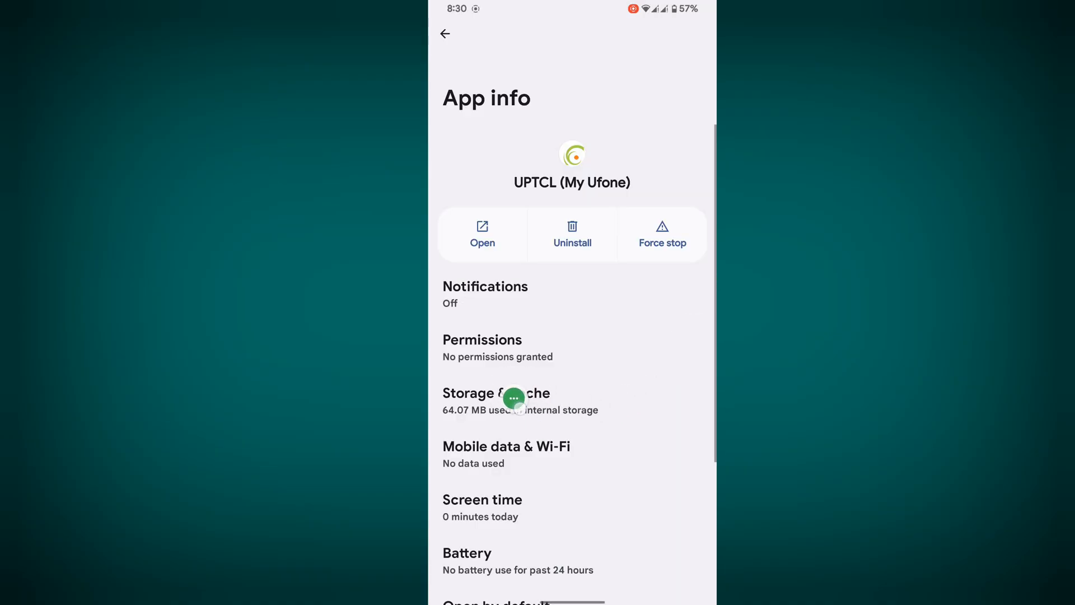
- Clear UPTCL's stored data from Storage & cache, confirming the delete prompt
{"action": "left_click", "coordinate": [495, 401]}
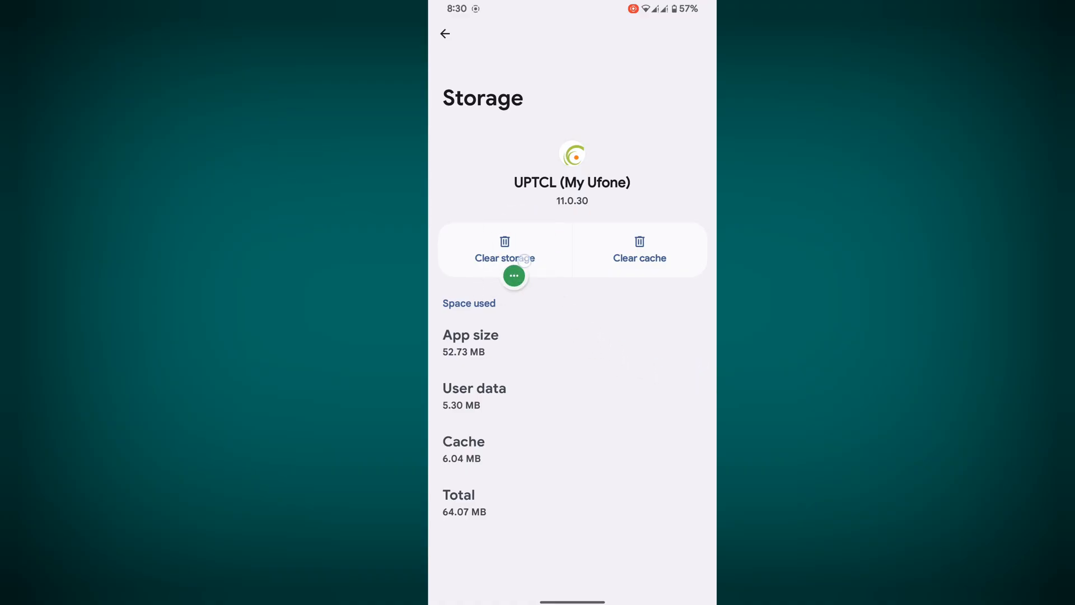
{"action": "left_click", "coordinate": [504, 250]}
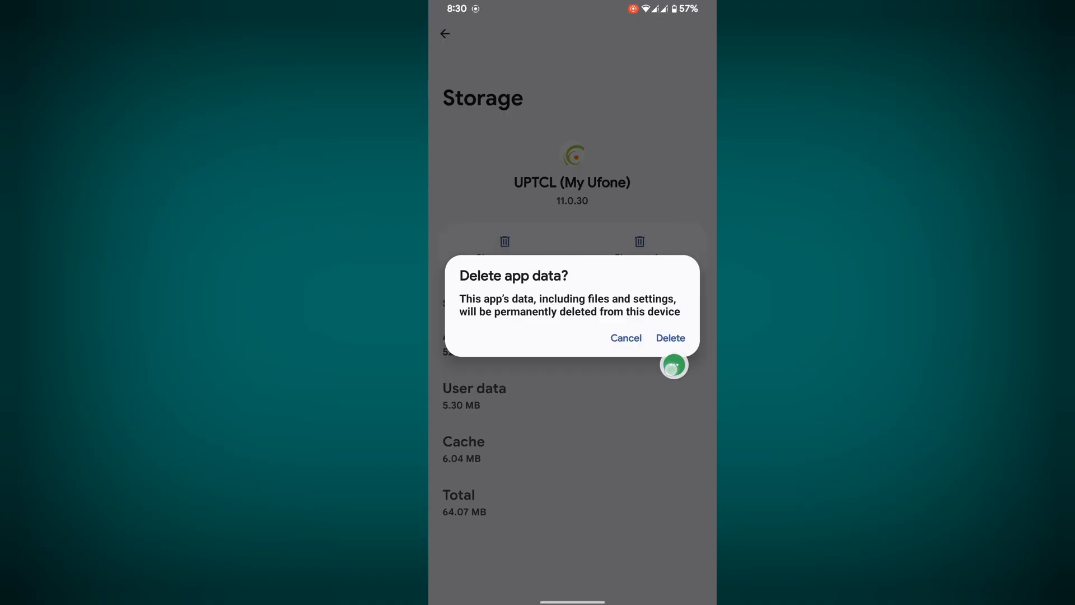
{"action": "left_click", "coordinate": [670, 338]}
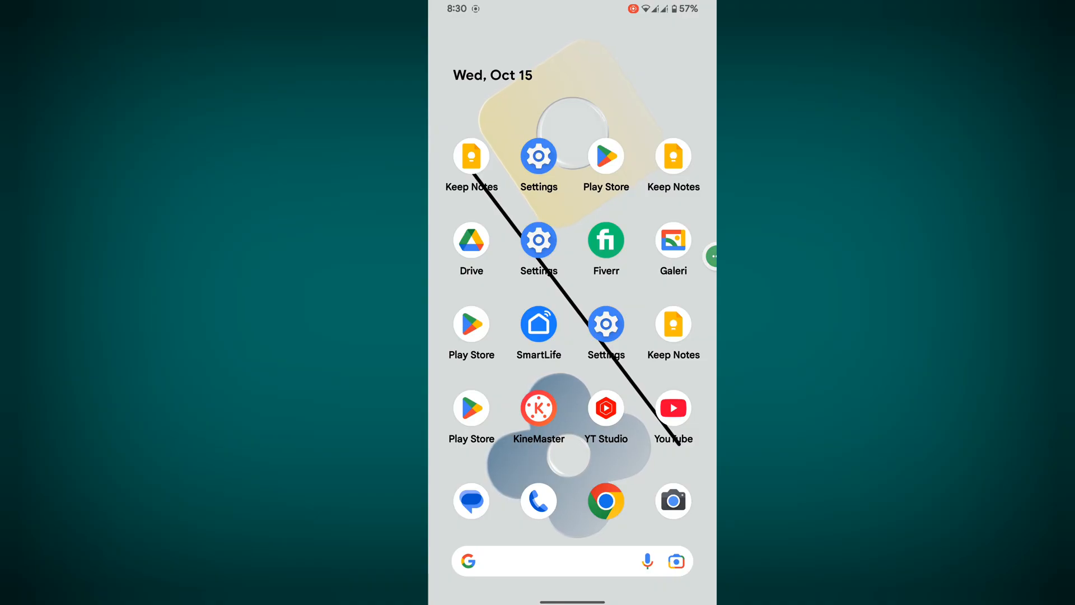
{"action": "key", "text": "POWER"}
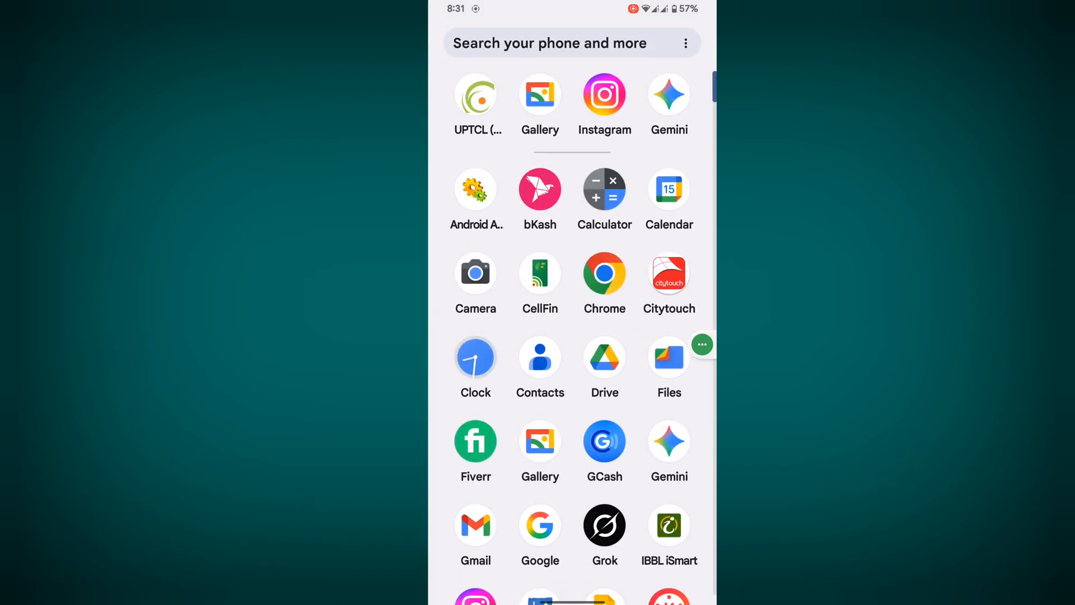
- Launch UPTCL (My Ufone) to its welcome screen asking for a Ufone/PTCL number
{"action": "left_click", "coordinate": [476, 94]}
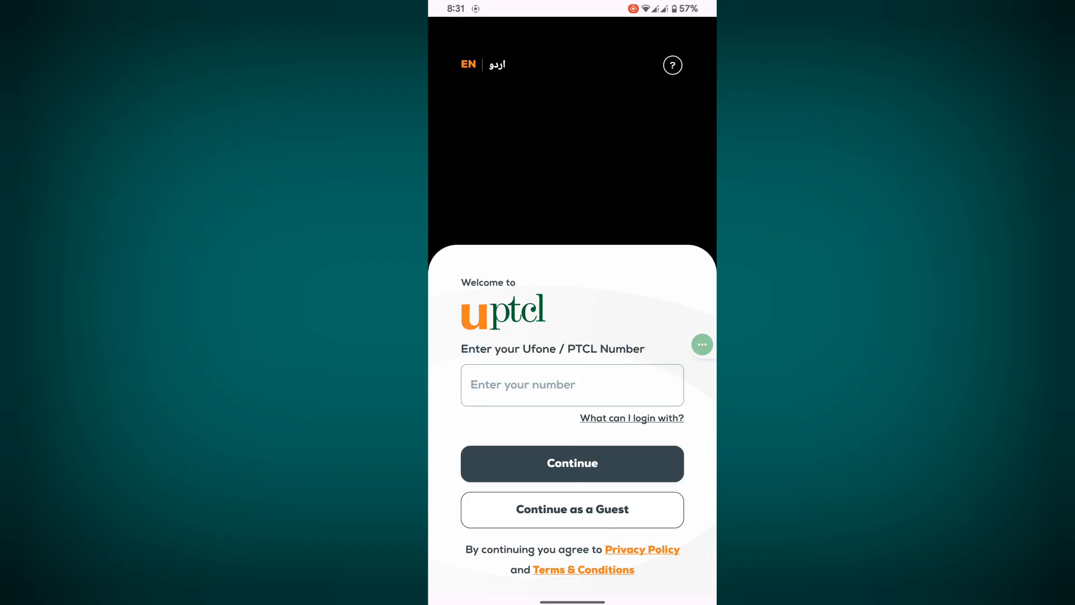